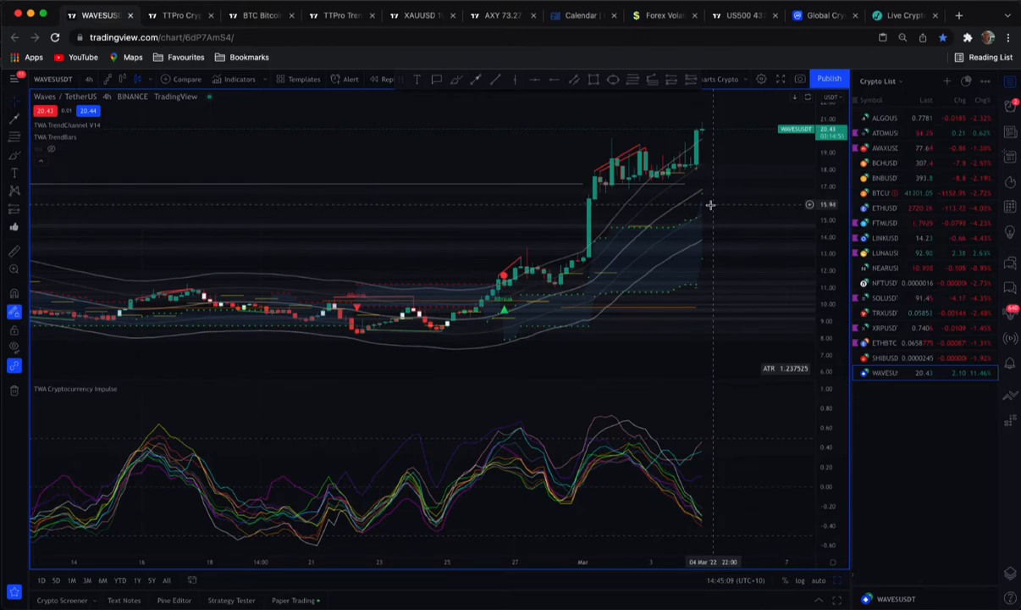
pyautogui.moveTo(656, 204)
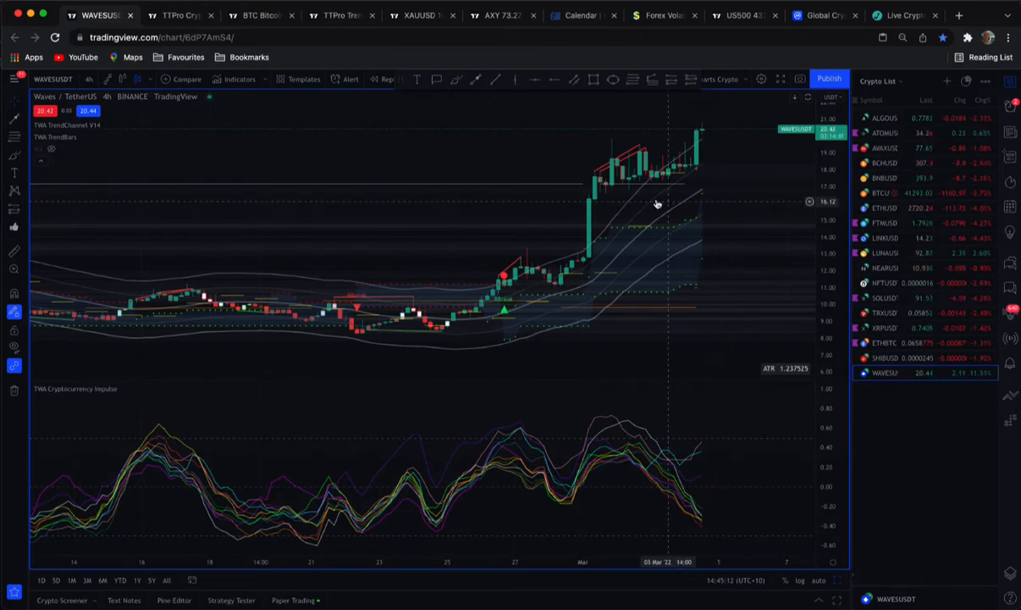
pyautogui.moveTo(624, 468)
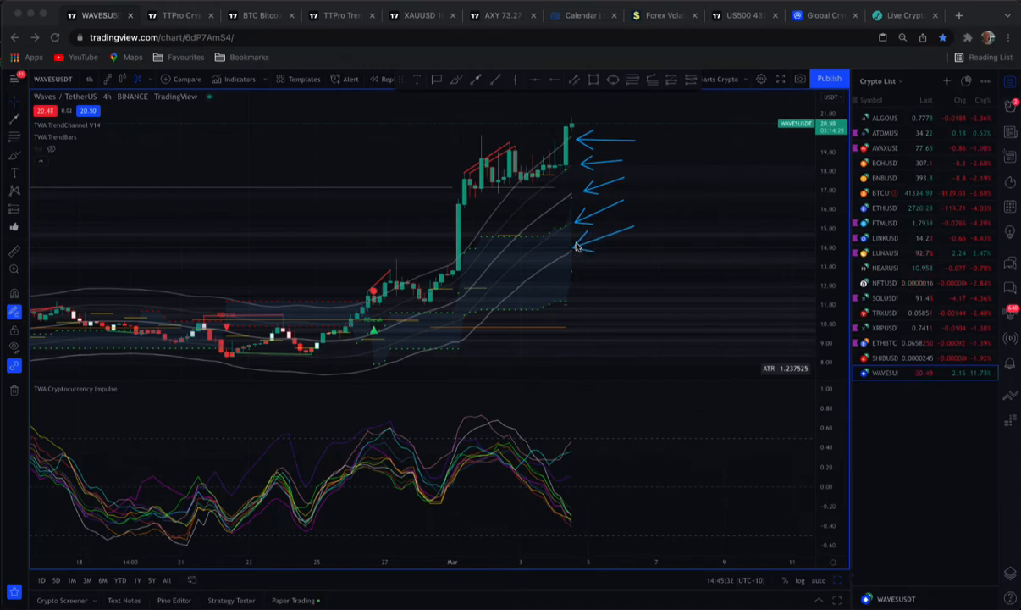
pyautogui.moveTo(563, 315)
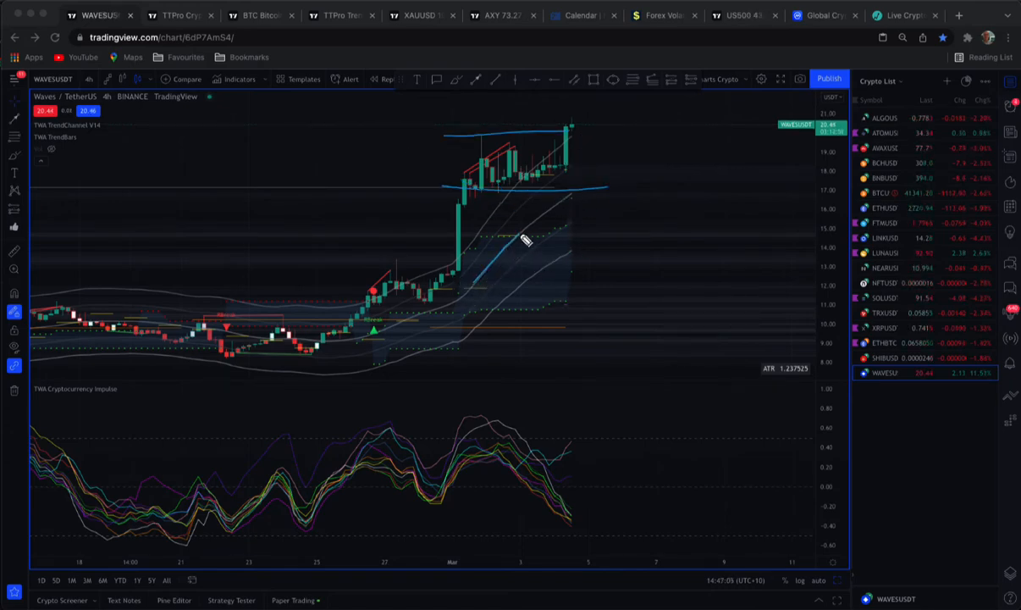
# Extend the blue midline sketch upward to the right past the latest candles
pyautogui.moveTo(525, 245); pyautogui.dragTo(576, 174)
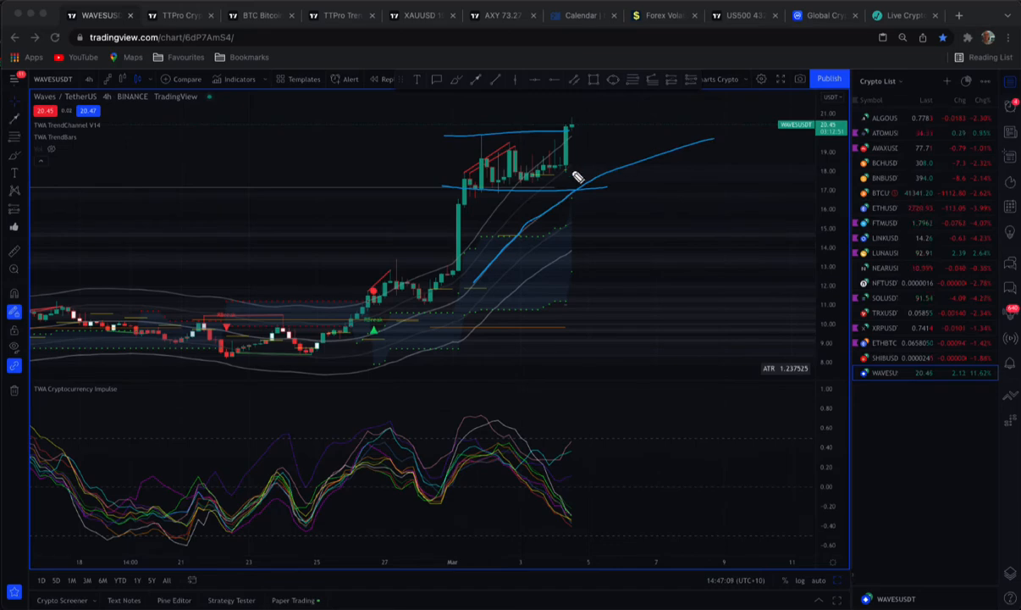
pyautogui.moveTo(477, 197)
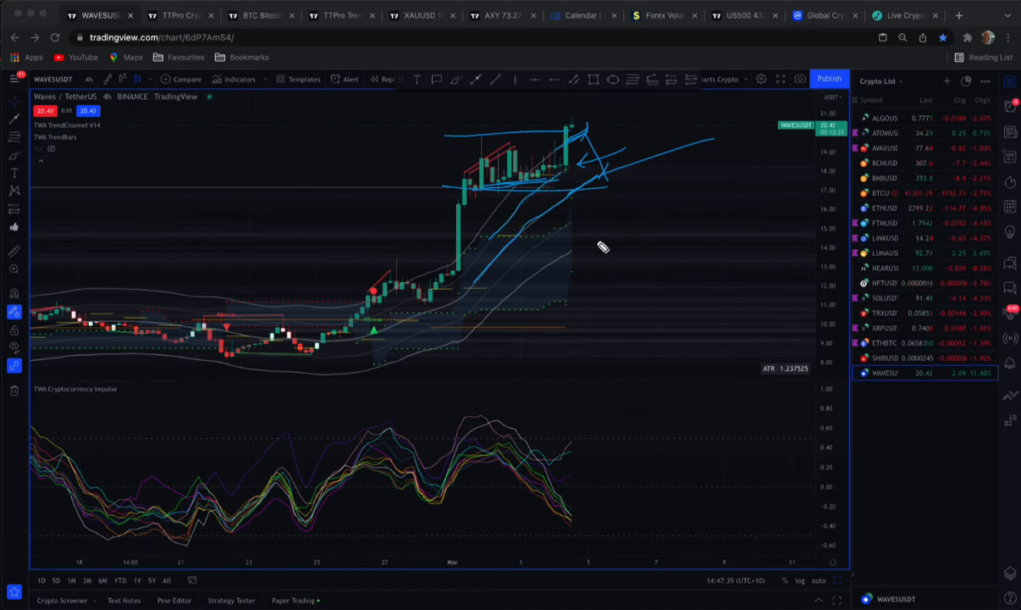
pyautogui.moveTo(580, 181)
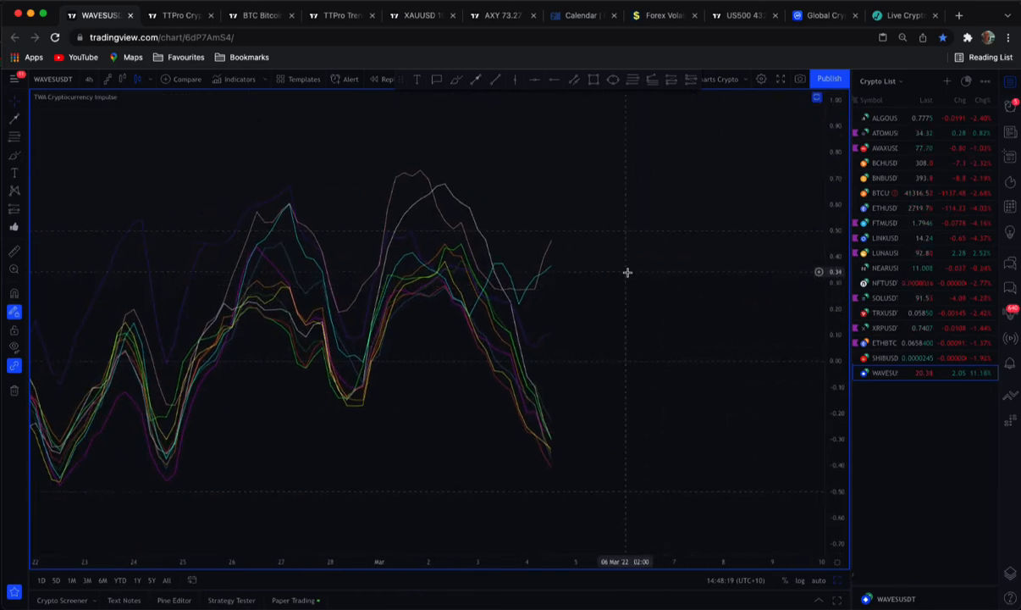
pyautogui.moveTo(545, 276)
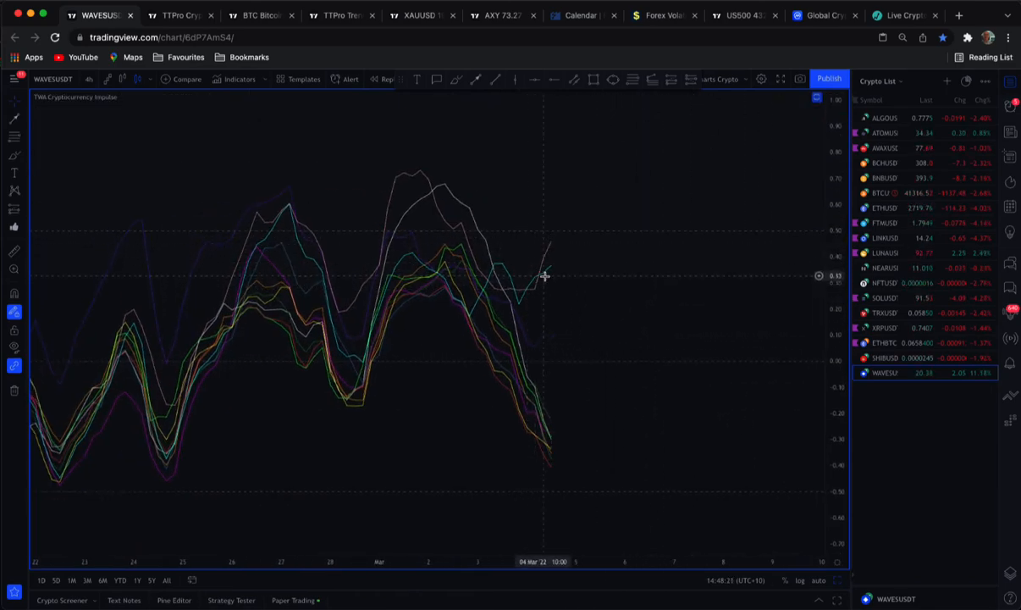
pyautogui.moveTo(557, 252)
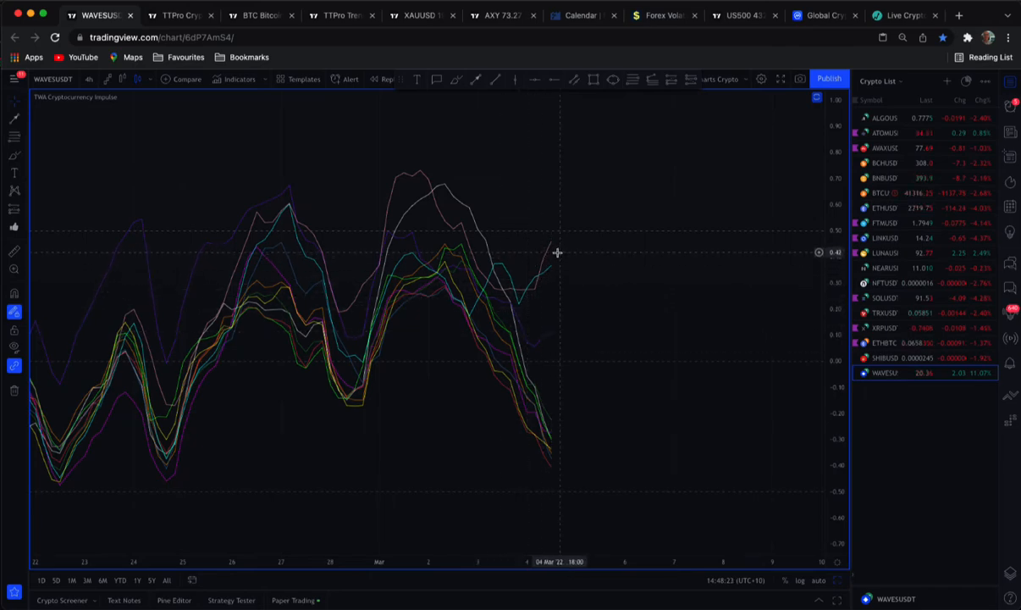
pyautogui.moveTo(552, 250)
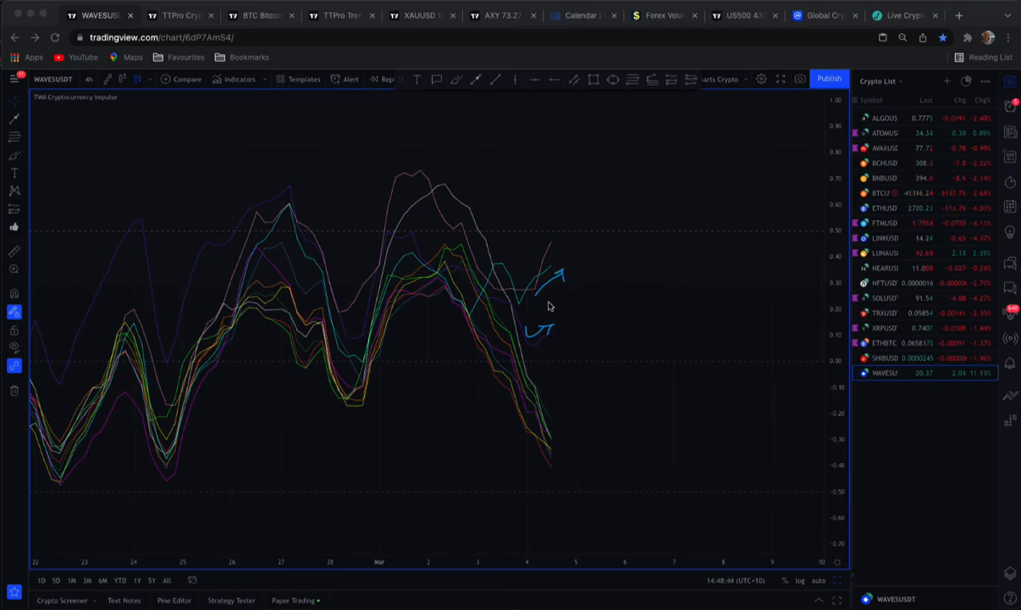
pyautogui.moveTo(504, 295)
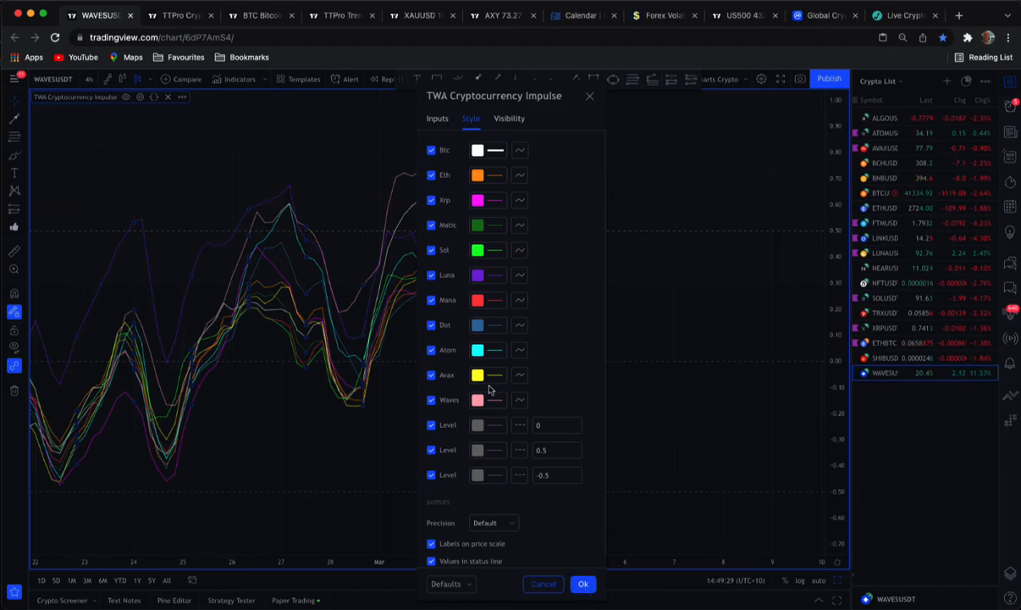
# Click on the TWA Cryptocurrency Impulse indicator pane near the chart bottom
pyautogui.click(583, 583)
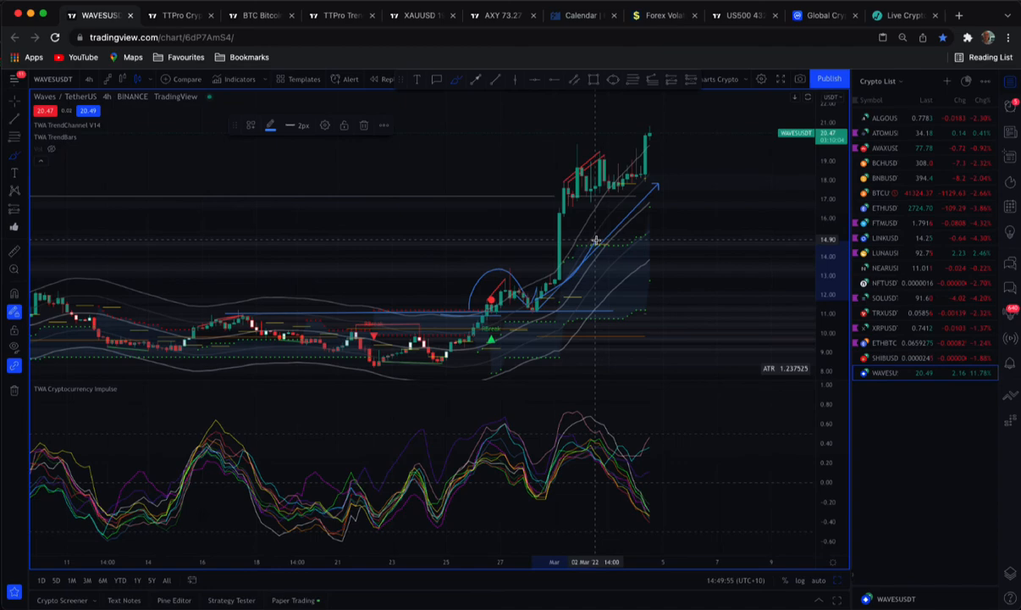
pyautogui.moveTo(603, 279)
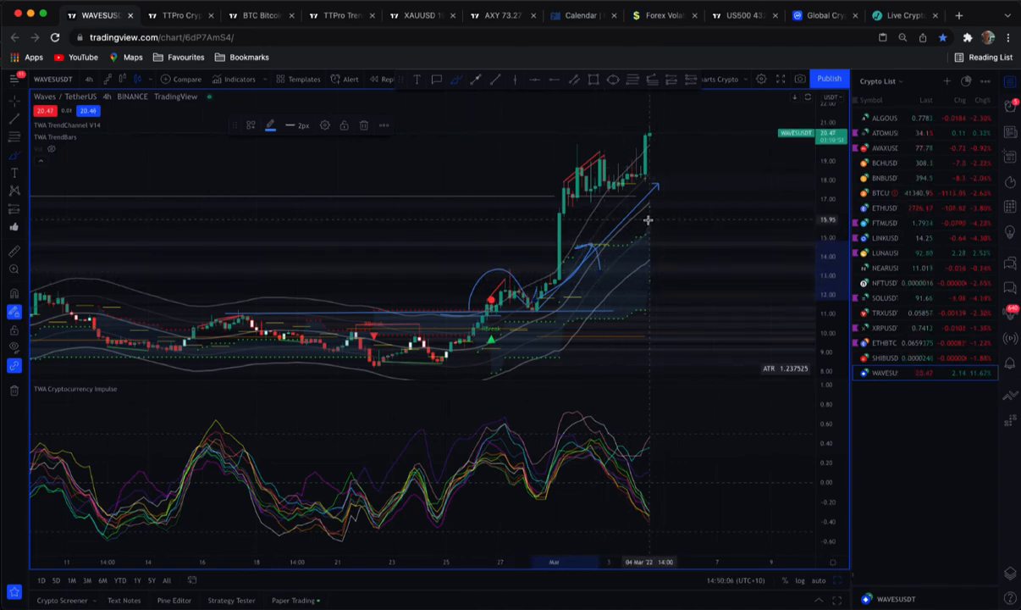
pyautogui.moveTo(640, 225)
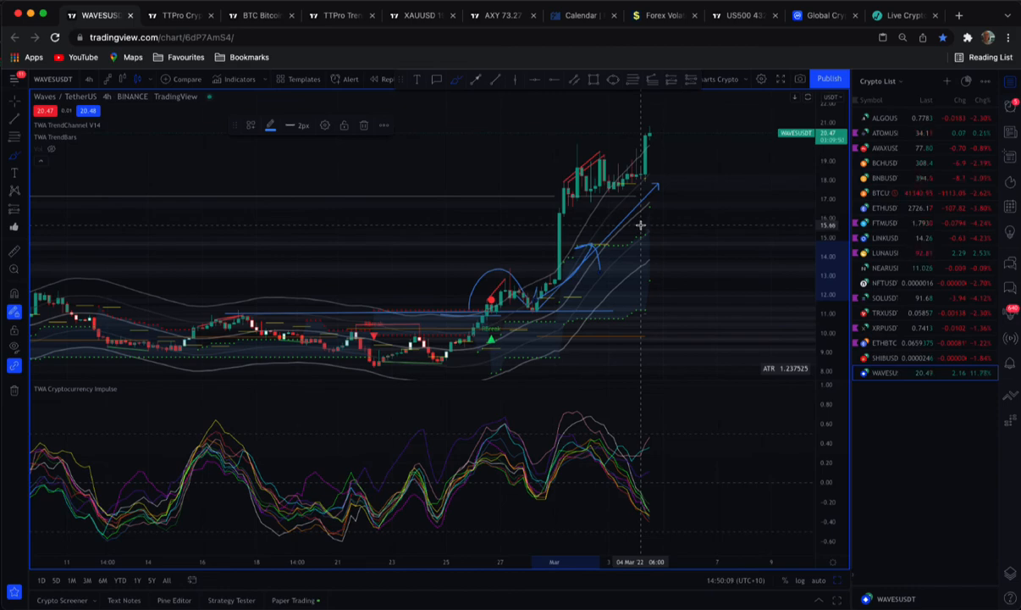